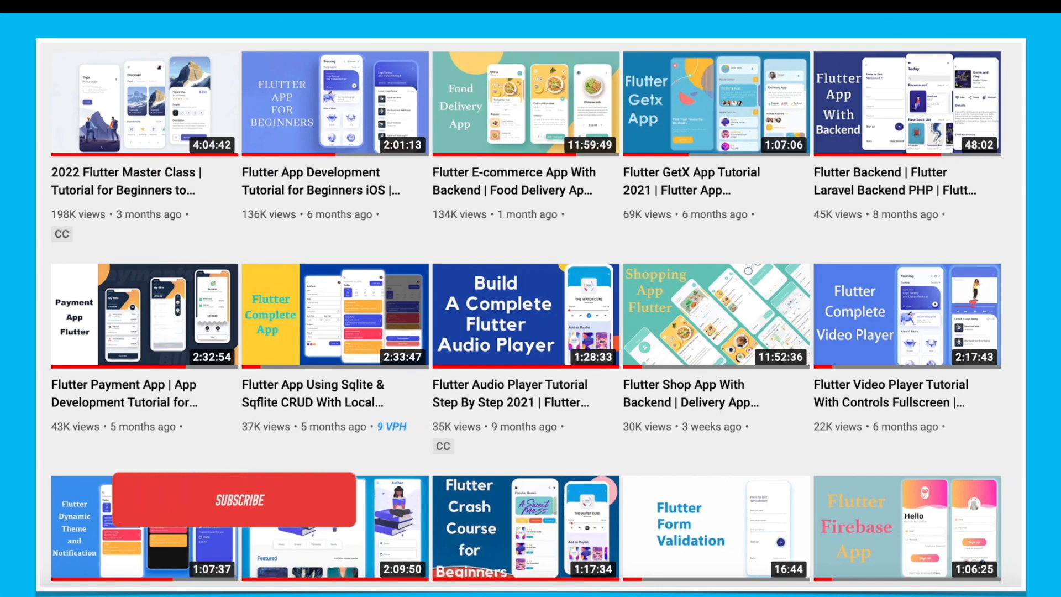
- Switch back to the Chrome window showing the YouTube channel's videos
{"action": "left_click", "coordinate": [239, 498]}
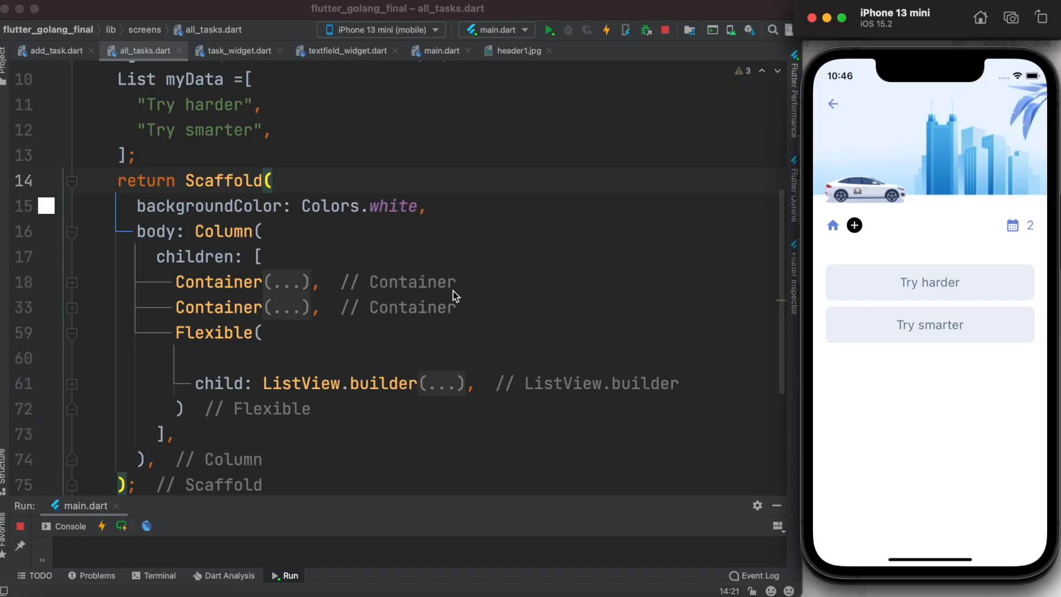
{"action": "mouse_move", "coordinate": [217, 320]}
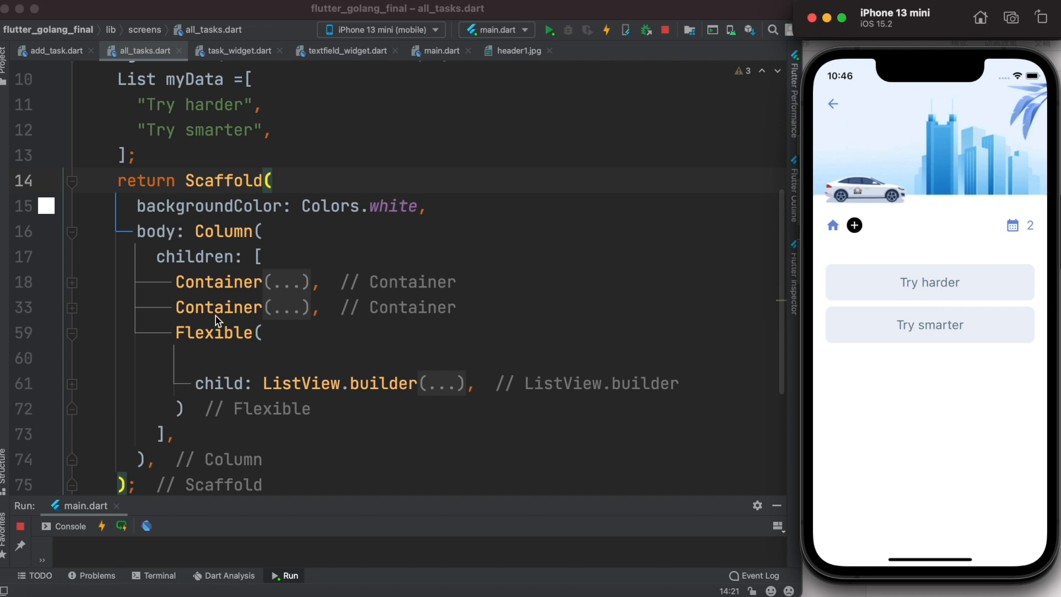
{"action": "mouse_move", "coordinate": [292, 369]}
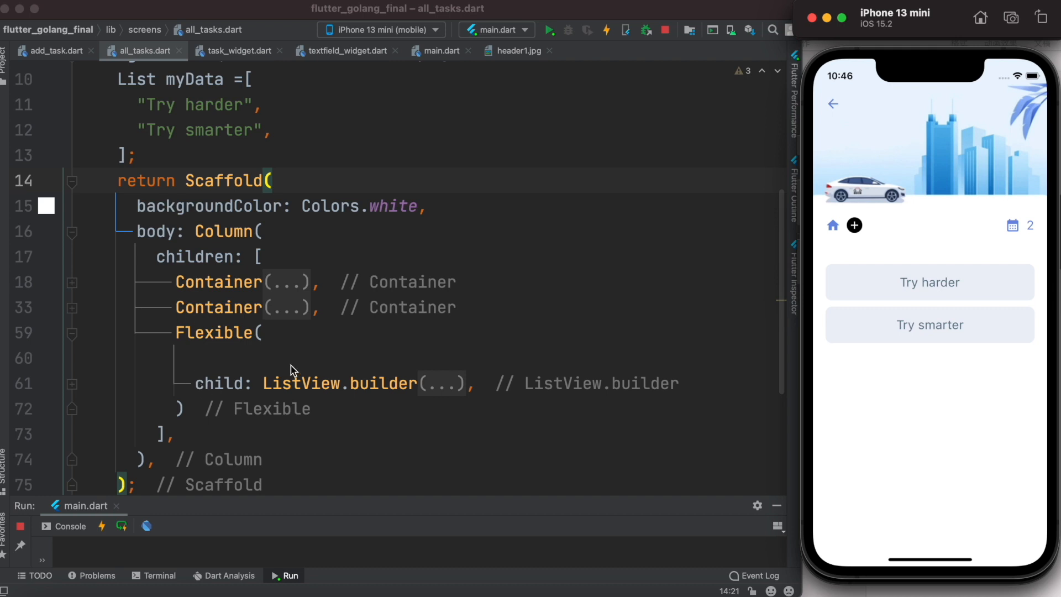
{"action": "mouse_move", "coordinate": [332, 372]}
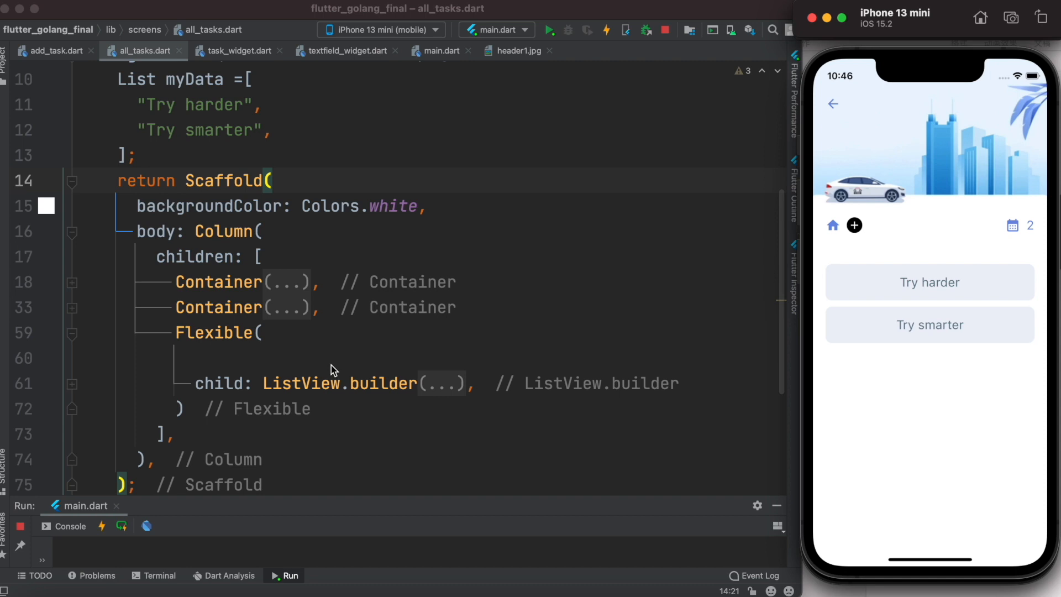
{"action": "mouse_move", "coordinate": [422, 440]}
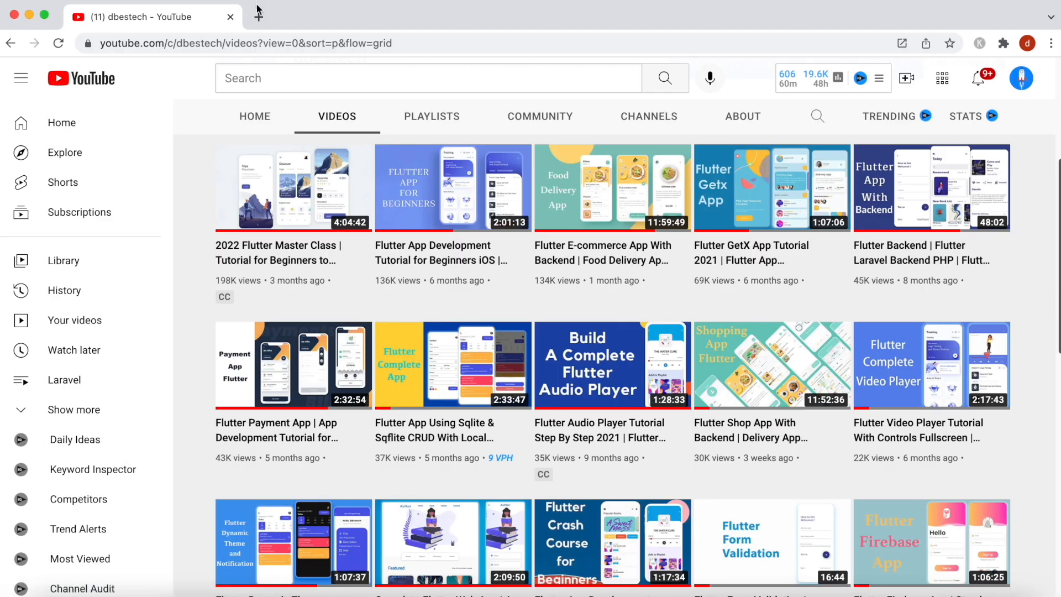
- Start a new browser tab for Pinterest alongside the YouTube tab
{"action": "left_click", "coordinate": [259, 16]}
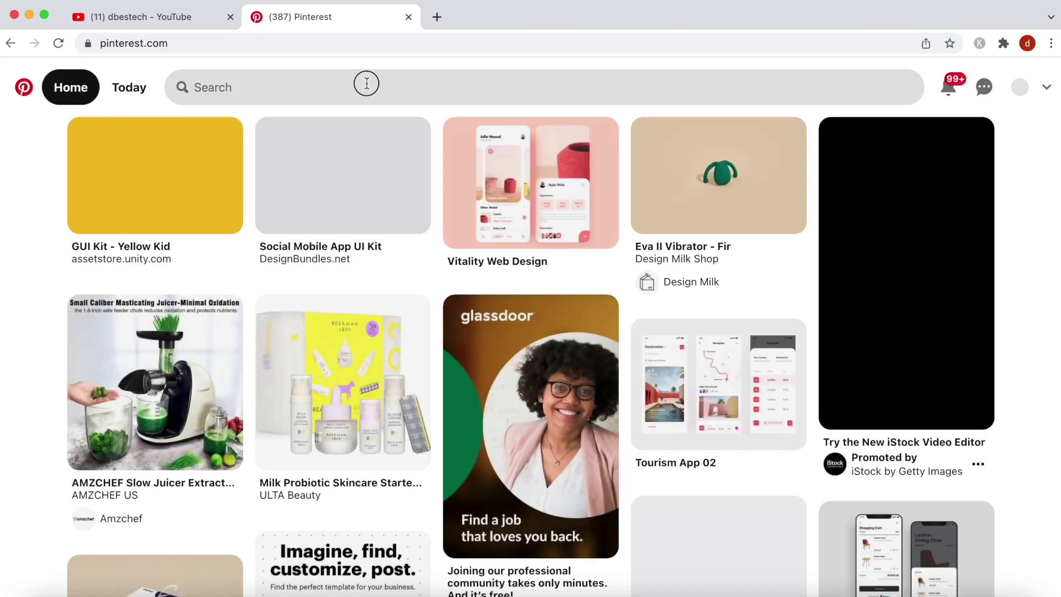
- Search Pinterest for "mobile layout" and look through the first results
{"action": "type", "text": "mobile layout"}
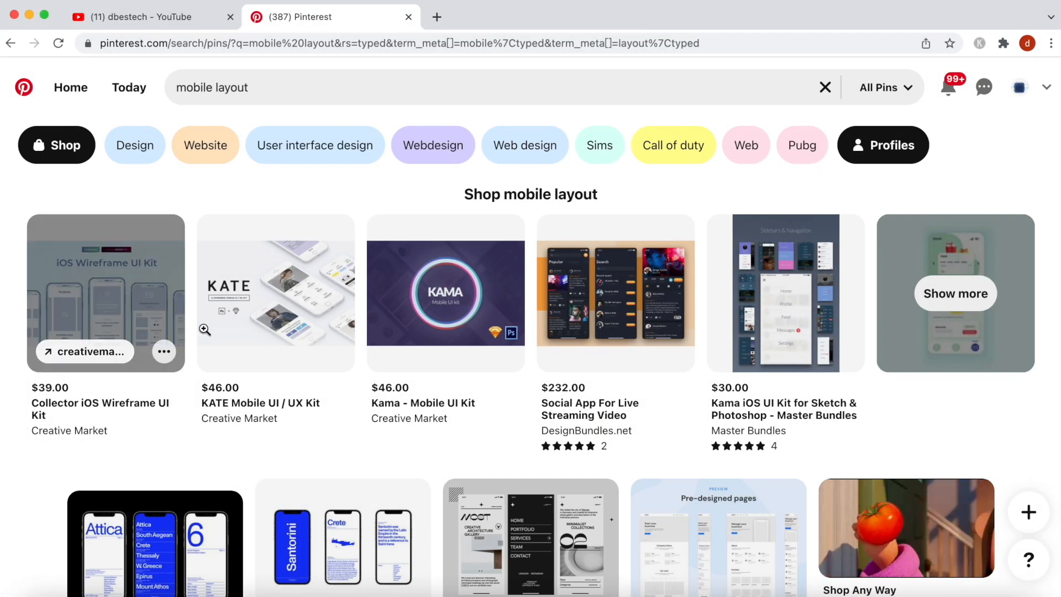
{"action": "scroll", "scroll_direction": "down", "scroll_amount": 3}
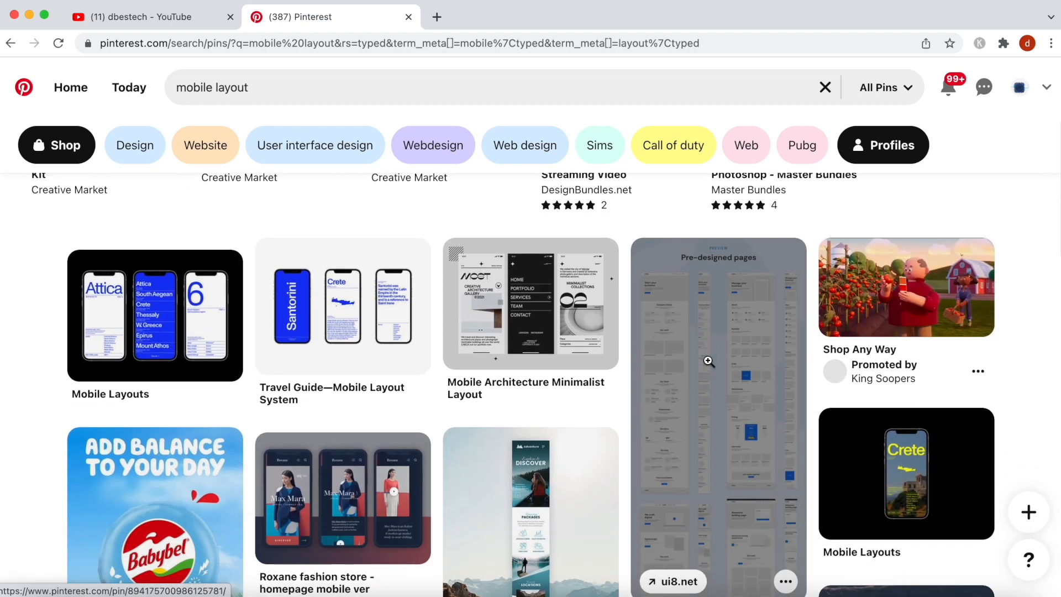
{"action": "scroll", "scroll_direction": "down", "scroll_amount": 3}
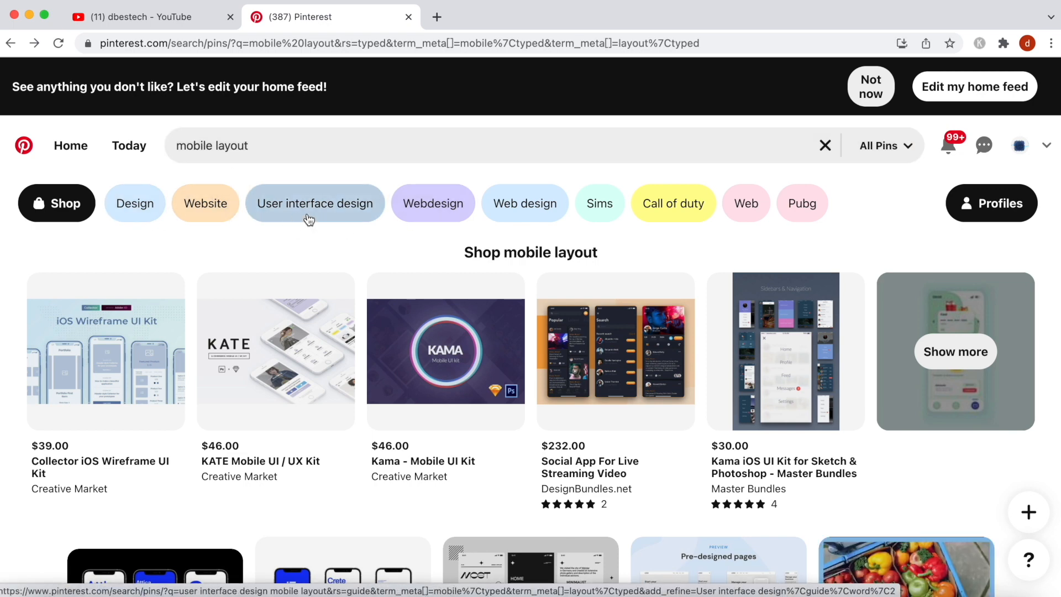
- Scroll further down the mobile layout results and select the Yoga Mobile App pin
{"action": "scroll", "scroll_direction": "down", "scroll_amount": 3}
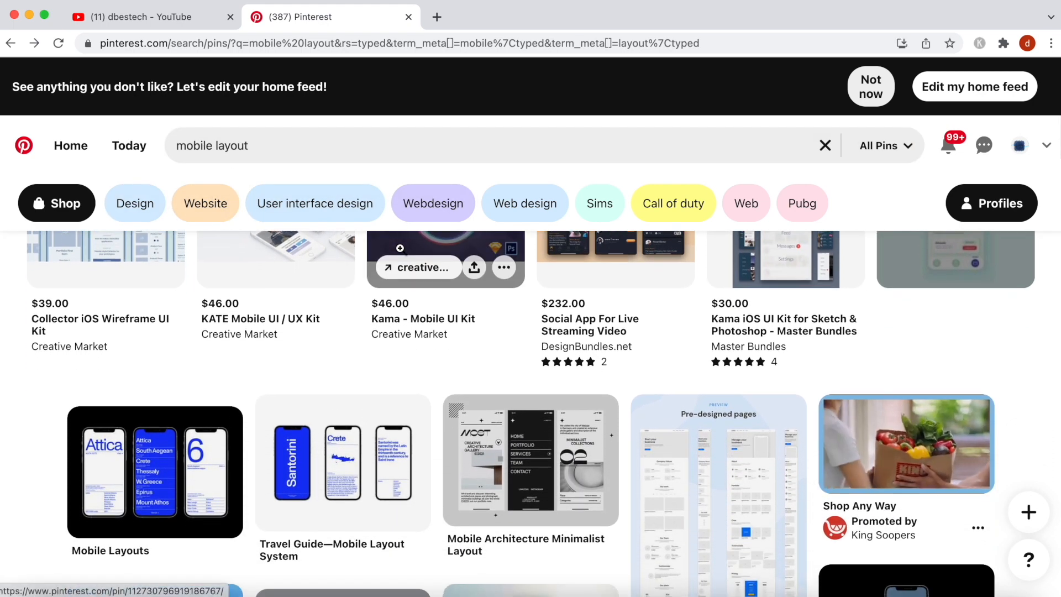
{"action": "scroll", "scroll_direction": "down", "scroll_amount": 3}
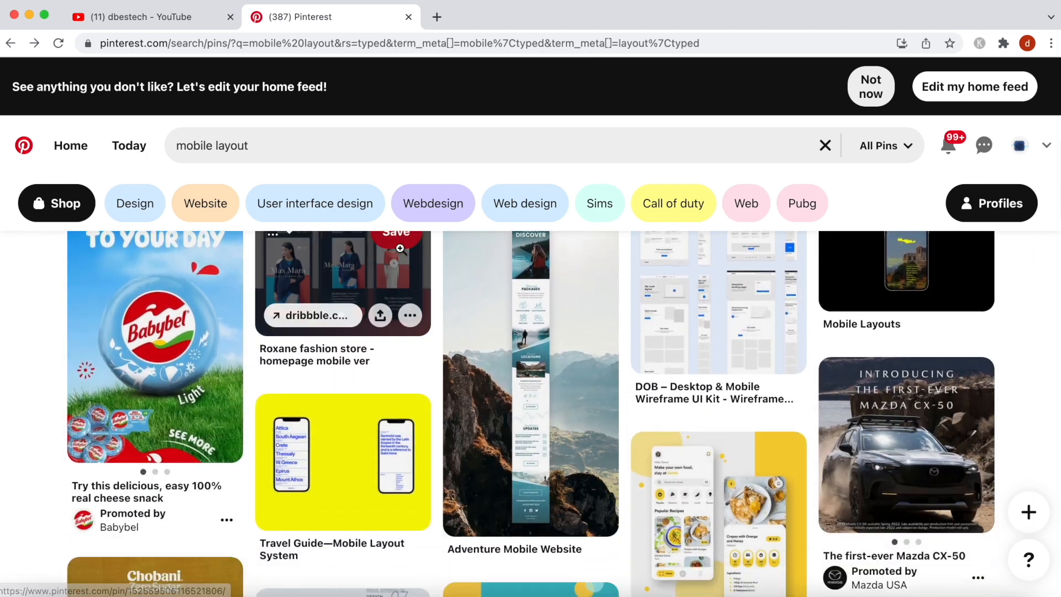
{"action": "scroll", "scroll_direction": "down", "scroll_amount": 3}
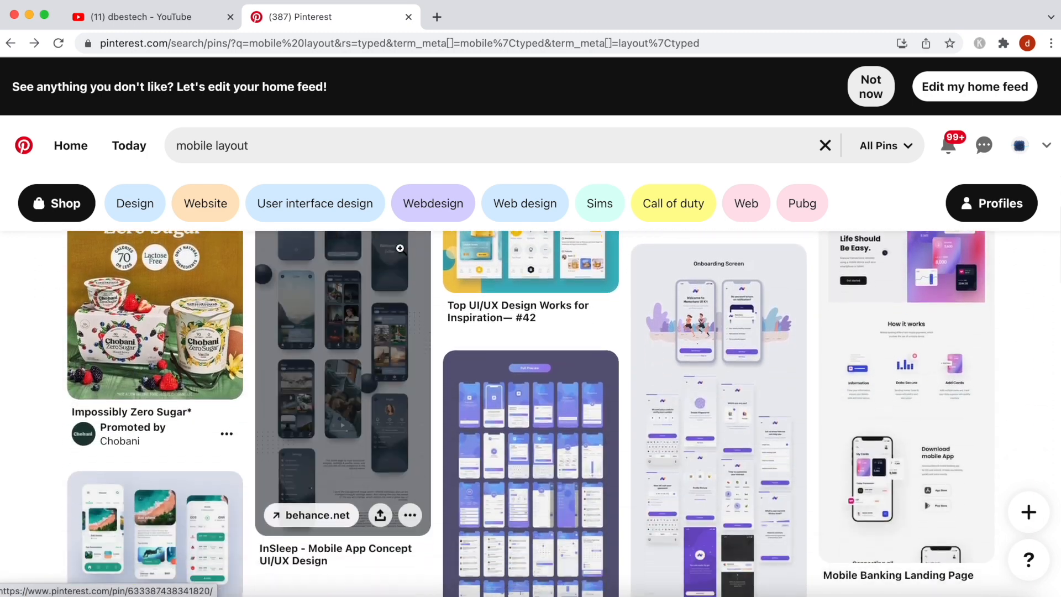
{"action": "scroll", "scroll_direction": "down", "scroll_amount": 3}
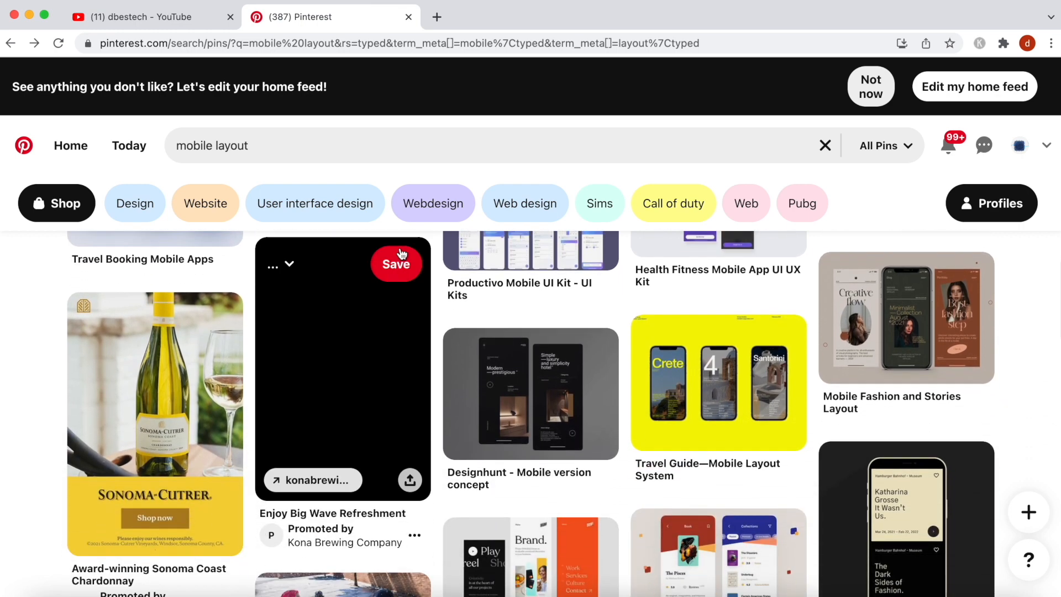
{"action": "scroll", "scroll_direction": "down", "scroll_amount": 3}
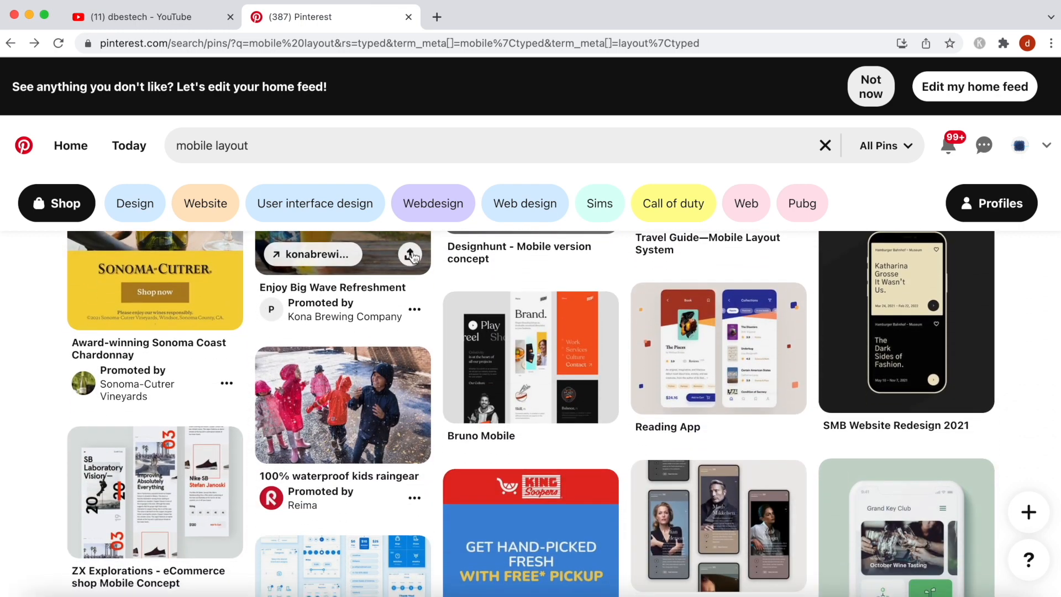
{"action": "scroll", "scroll_direction": "down", "scroll_amount": 3}
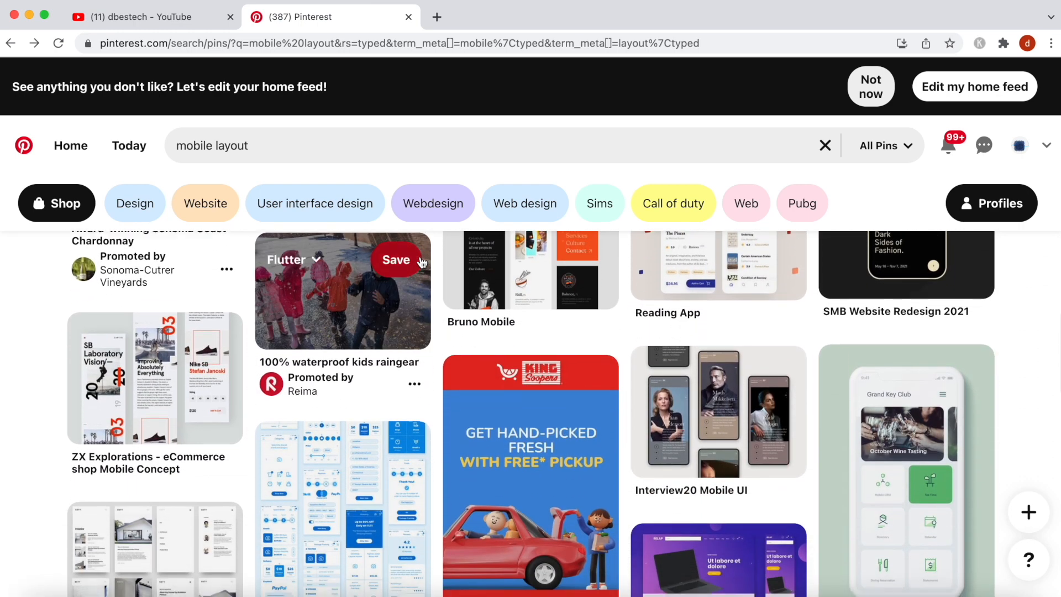
{"action": "scroll", "scroll_direction": "down", "scroll_amount": 3}
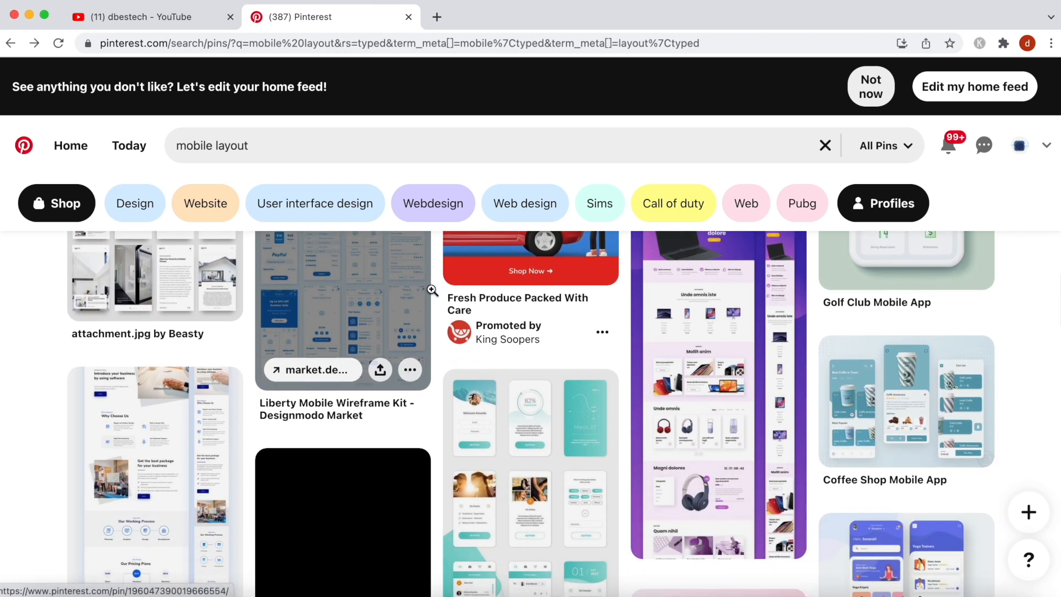
{"action": "scroll", "scroll_direction": "down", "scroll_amount": 3}
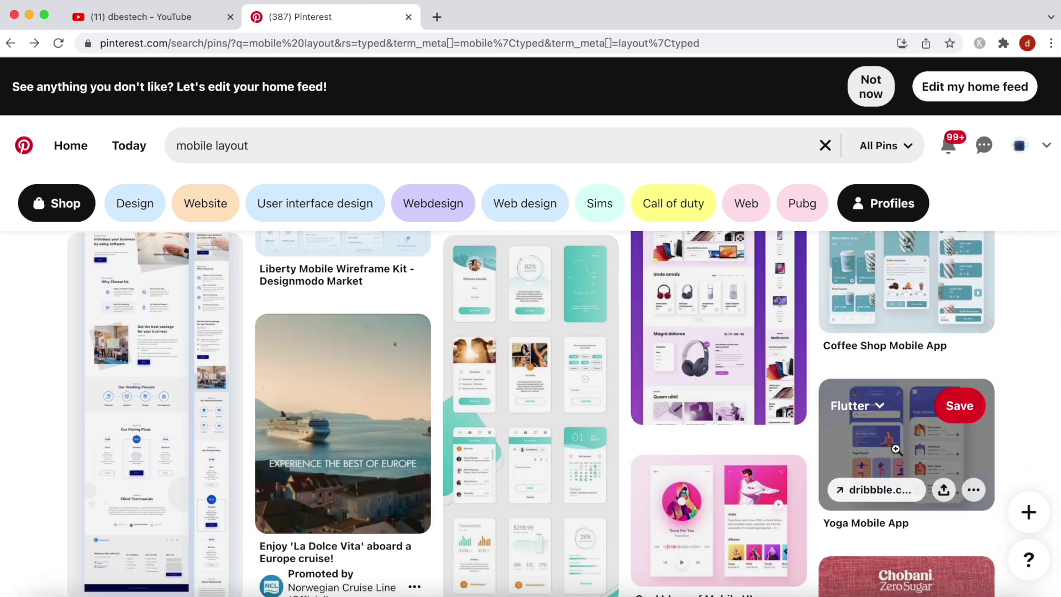
{"action": "left_click", "coordinate": [894, 444]}
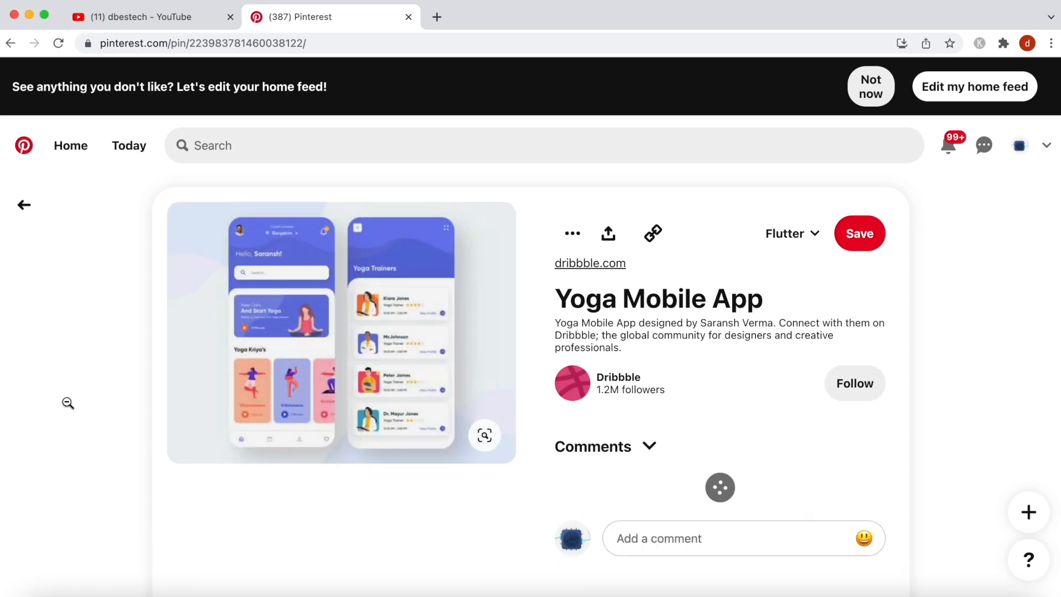
- Follow the pin's dribbble.com link to the original Yoga Mobile App shot
{"action": "scroll", "scroll_direction": "down", "scroll_amount": 3}
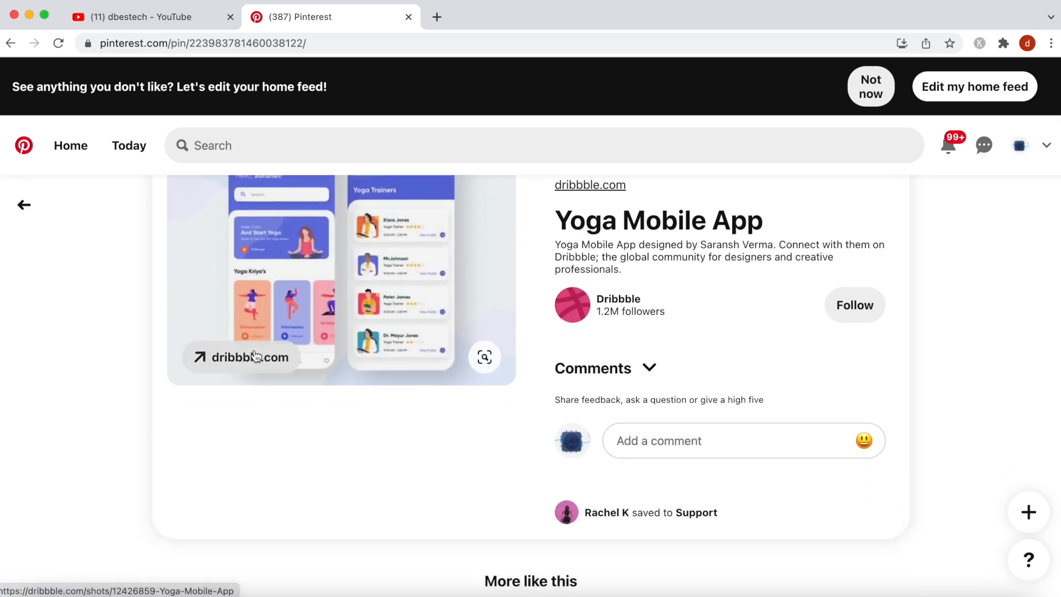
{"action": "left_click", "coordinate": [248, 358]}
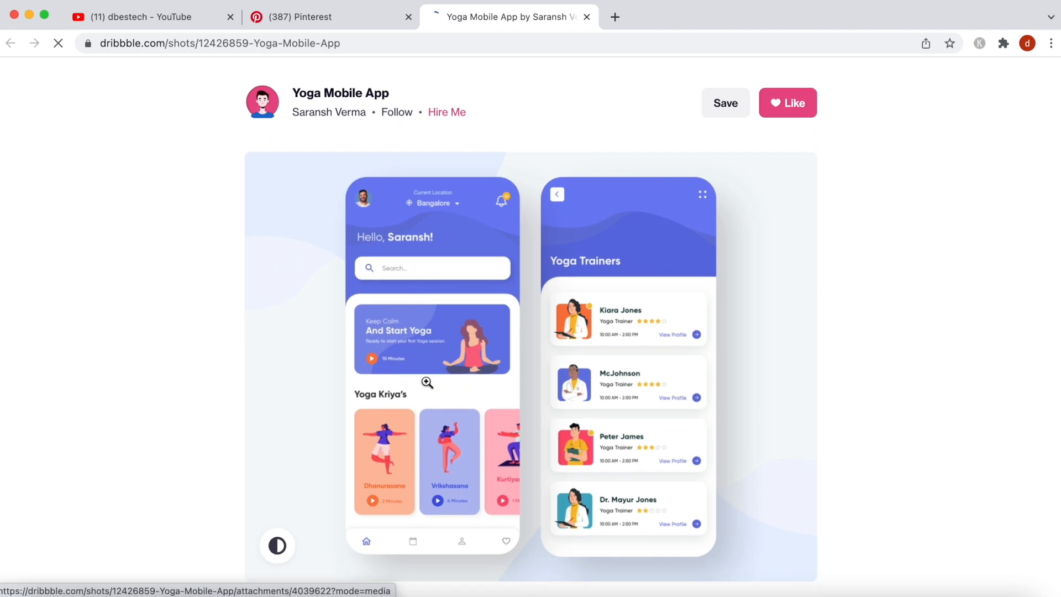
- Bring up the yoga app image's context menu on Dribbble, then dismiss it
{"action": "right_click", "coordinate": [427, 383]}
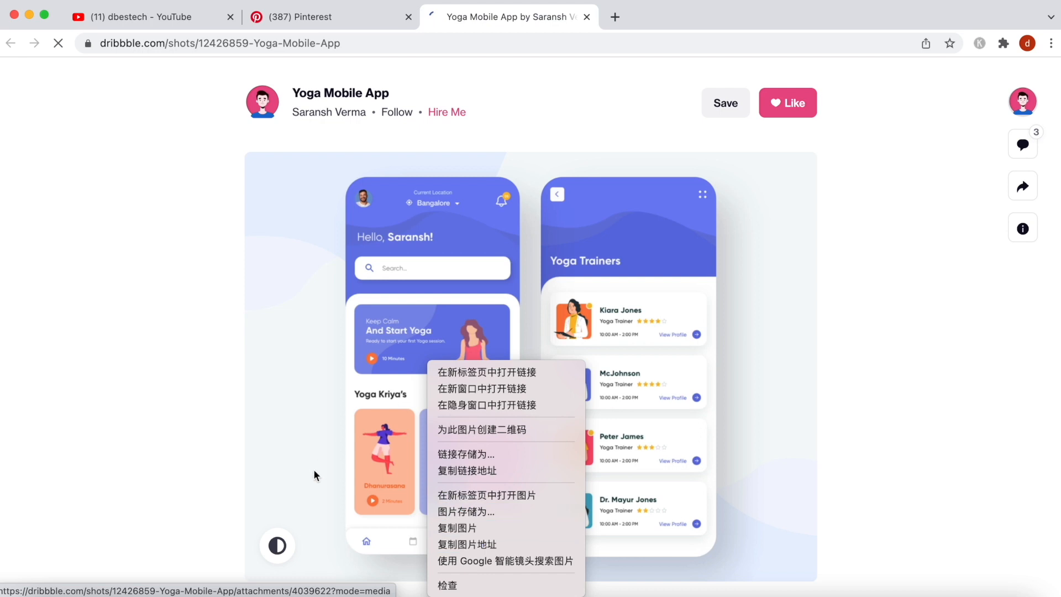
{"action": "left_click", "coordinate": [316, 476]}
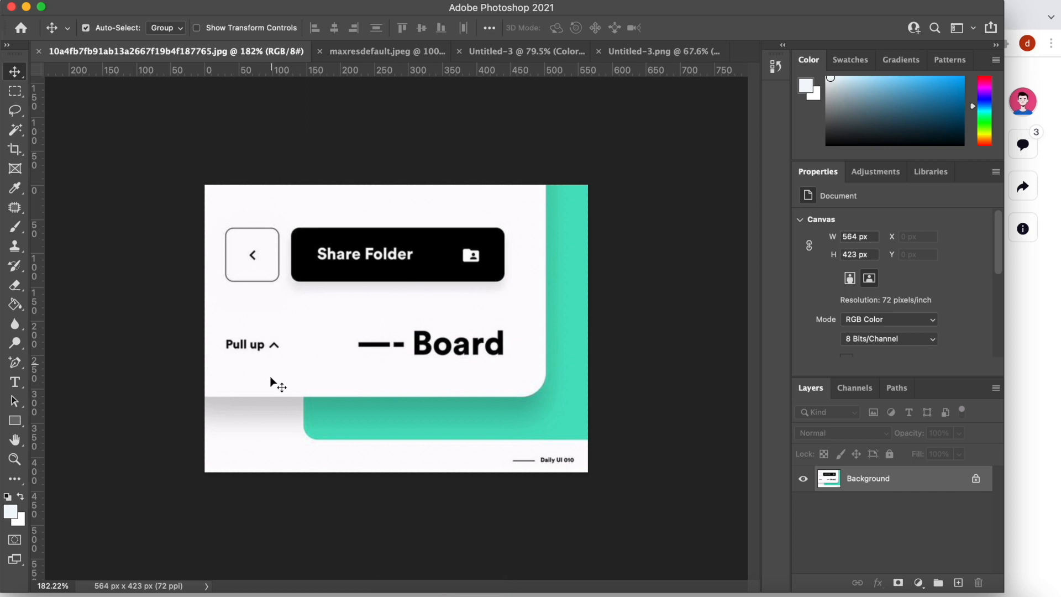
{"action": "mouse_move", "coordinate": [317, 279]}
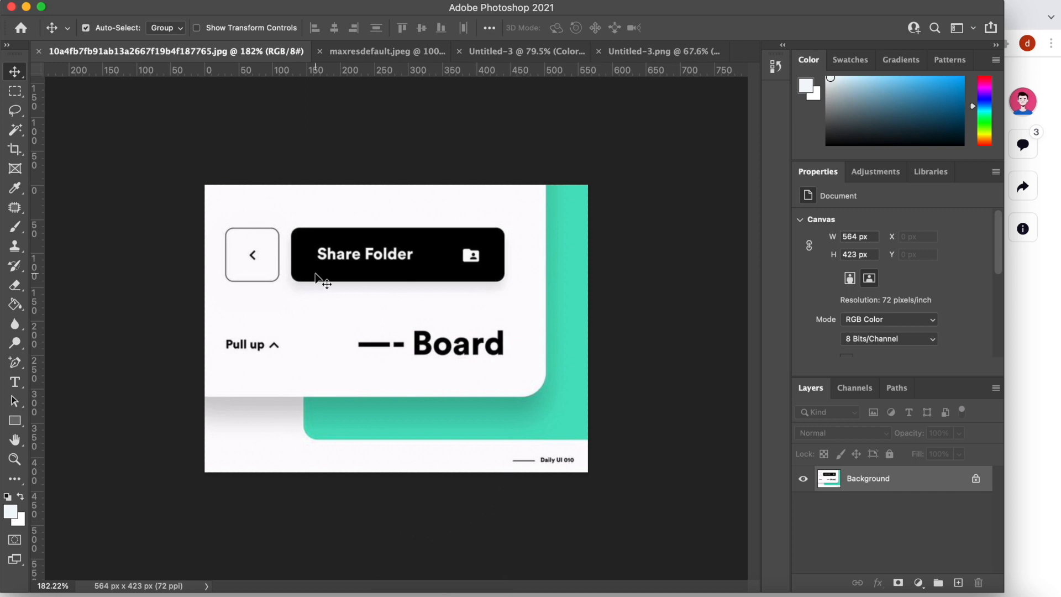
{"action": "mouse_move", "coordinate": [225, 269]}
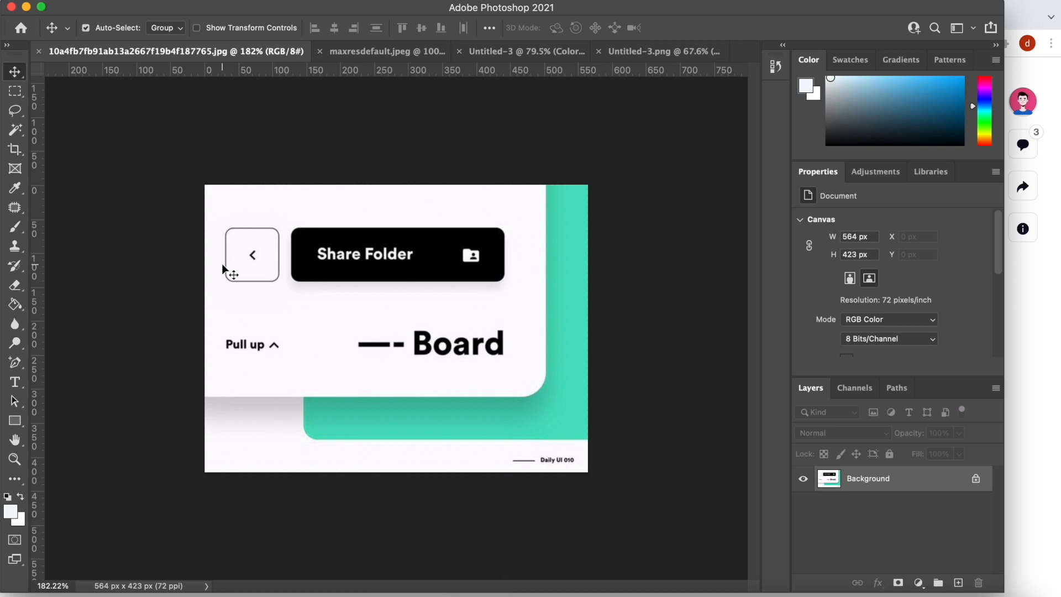
{"action": "mouse_move", "coordinate": [300, 324]}
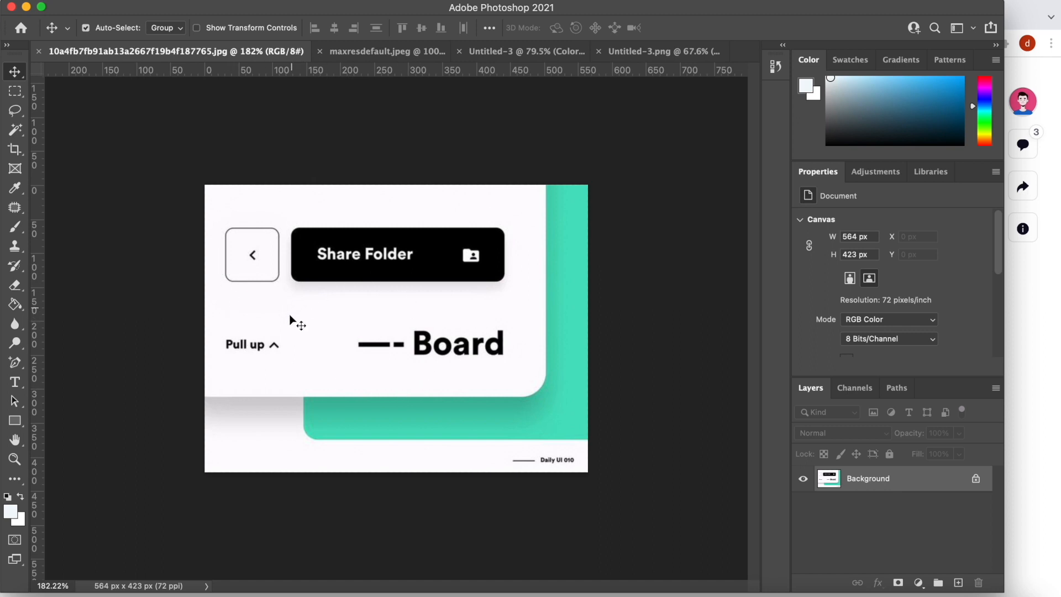
{"action": "mouse_move", "coordinate": [291, 422]}
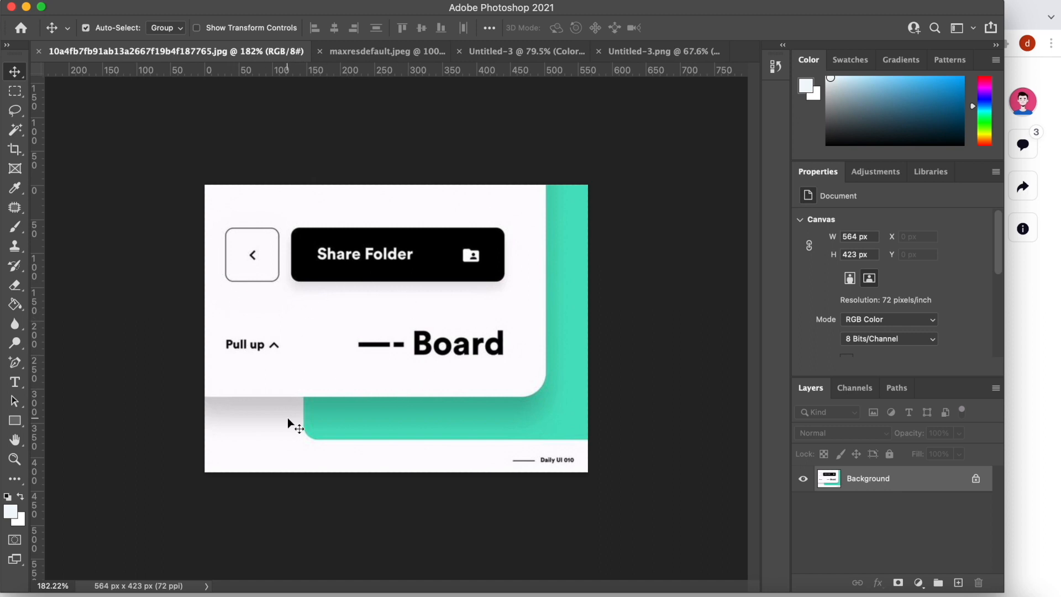
{"action": "mouse_move", "coordinate": [420, 422]}
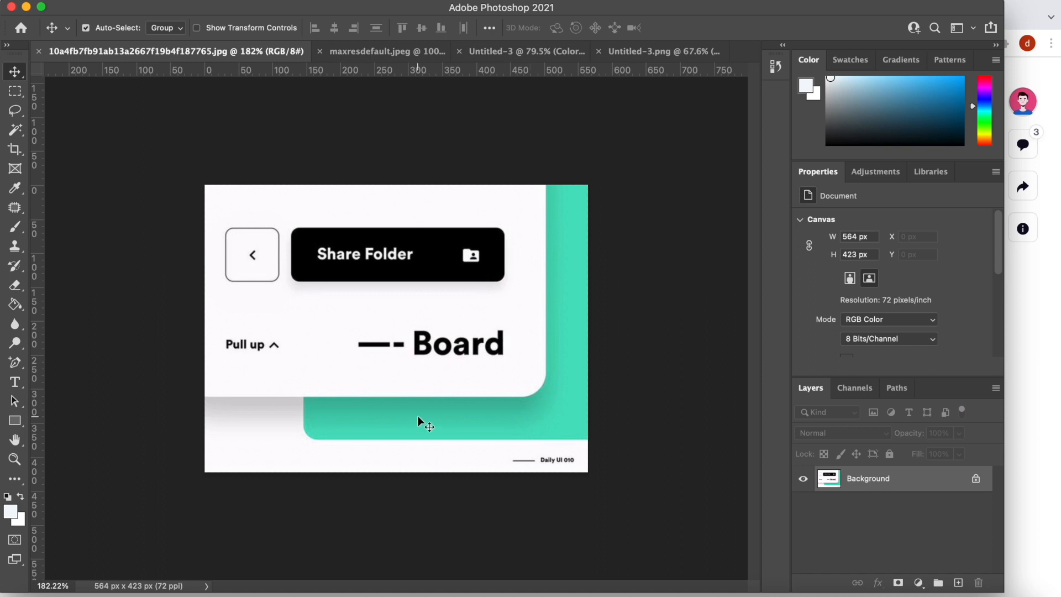
{"action": "mouse_move", "coordinate": [565, 592]}
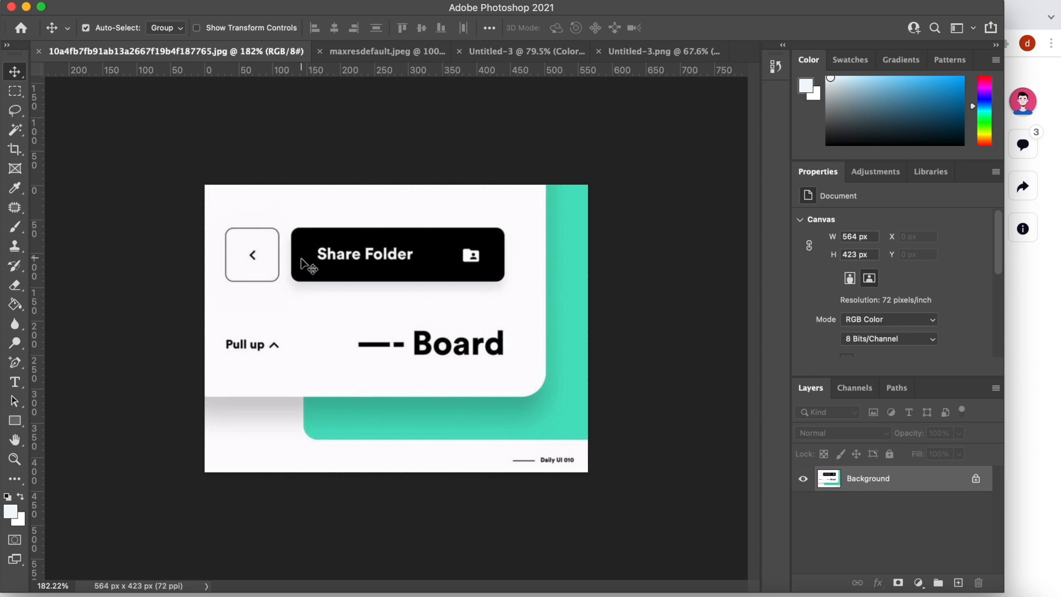
- Switch to the maxresdefault document with the blue Next Page button mockup
{"action": "left_click", "coordinate": [387, 51]}
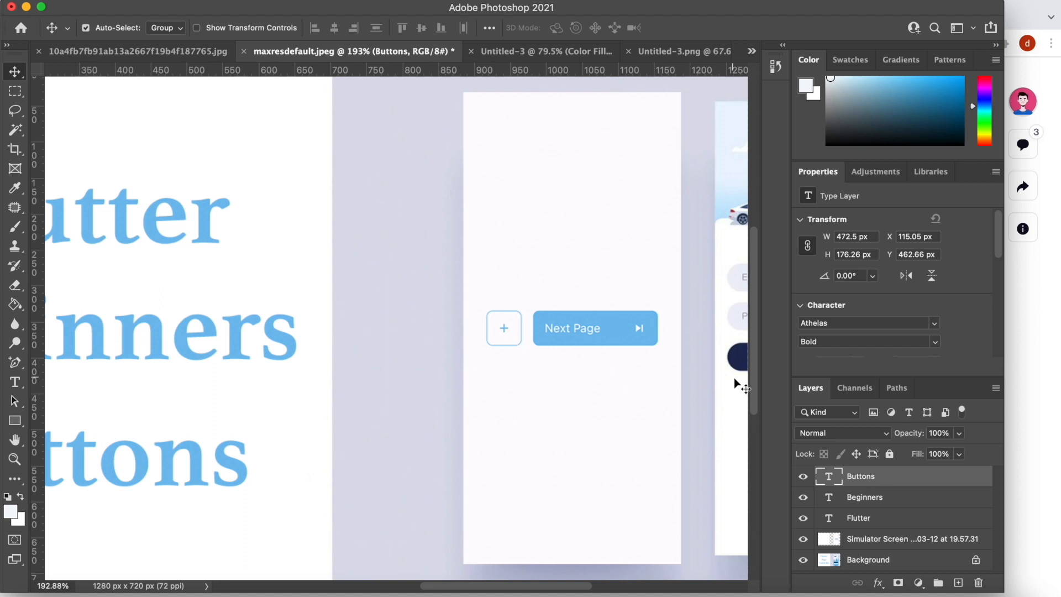
{"action": "mouse_move", "coordinate": [592, 314]}
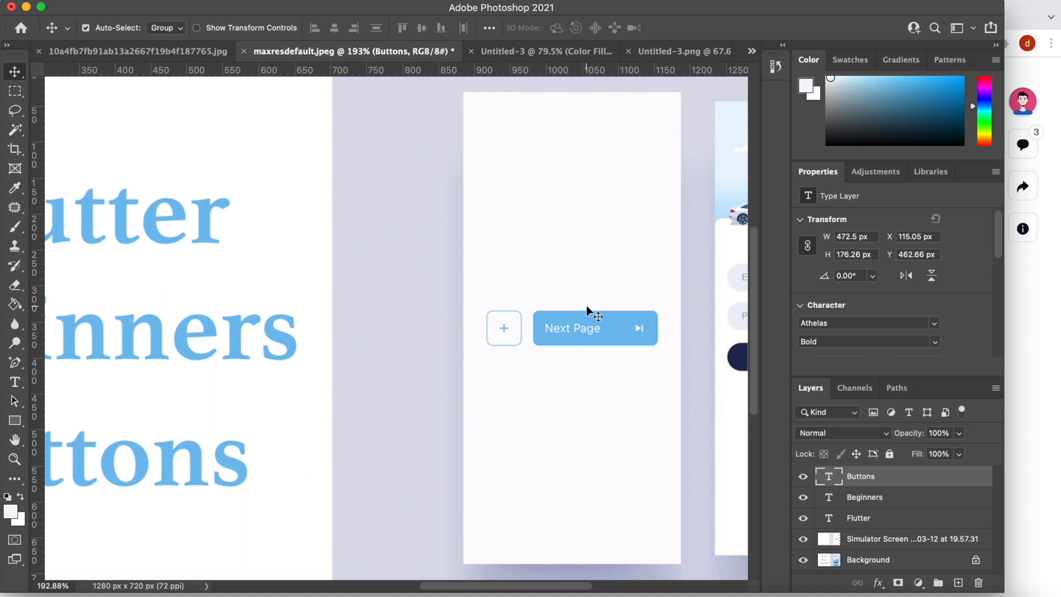
- Compare the 10a4fb and maxresdefault button documents, then return to the Pinterest pin tab
{"action": "left_click", "coordinate": [138, 51]}
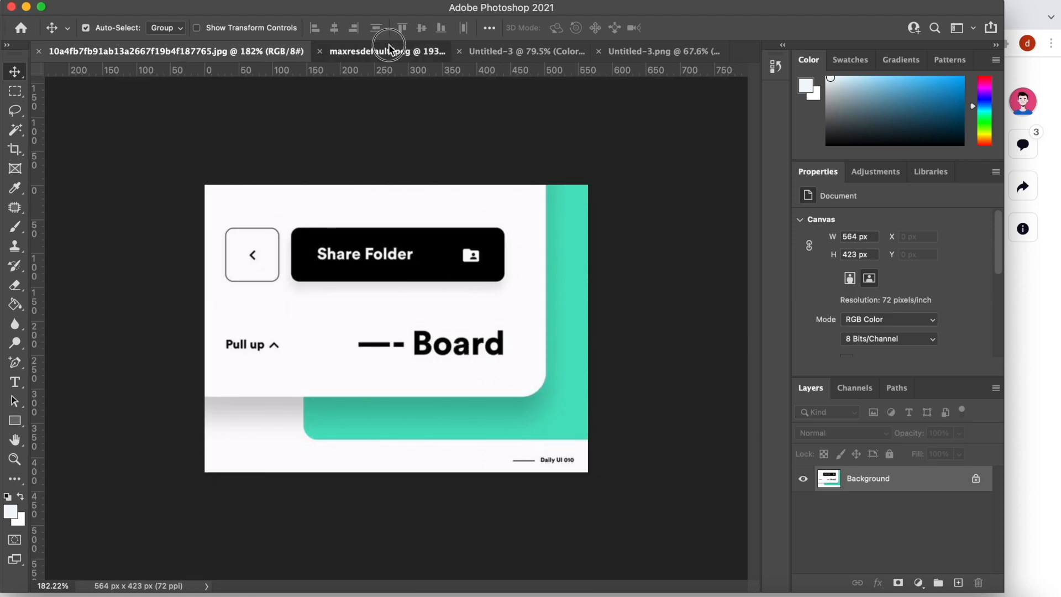
{"action": "left_click", "coordinate": [387, 51]}
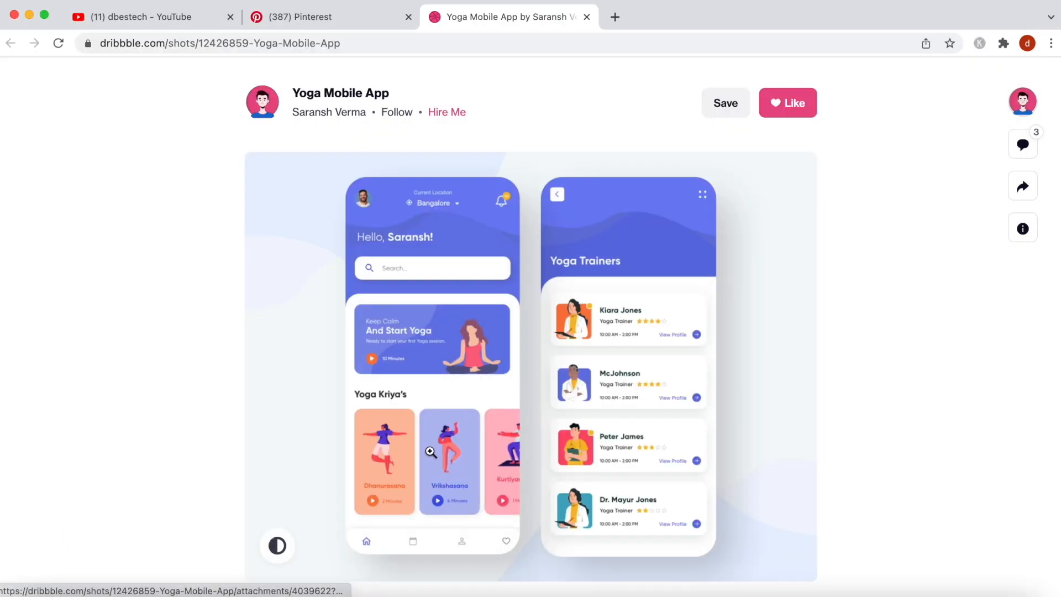
{"action": "scroll", "scroll_direction": "down", "scroll_amount": 3}
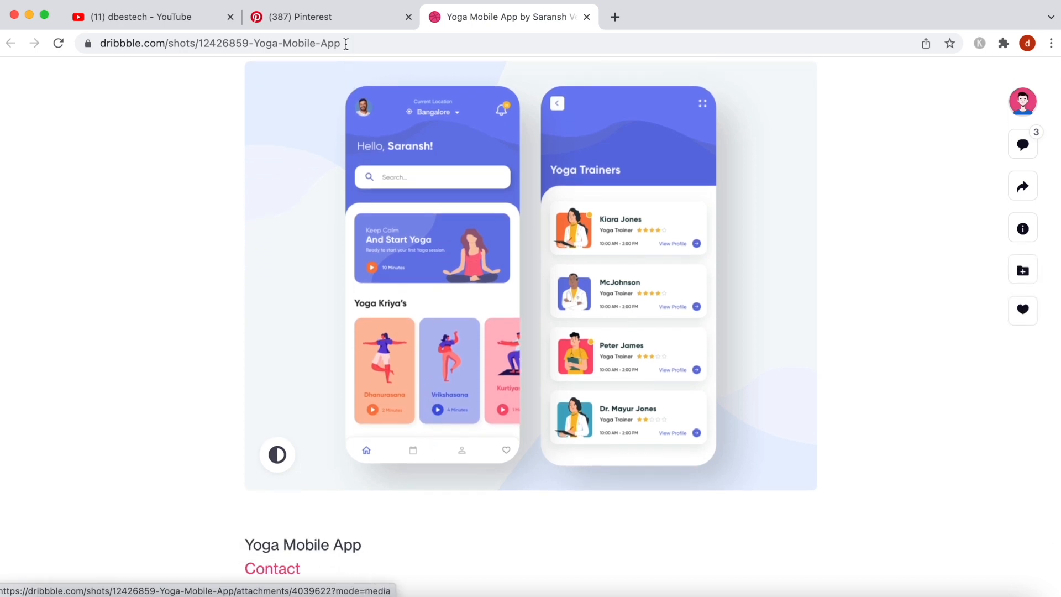
{"action": "left_click", "coordinate": [309, 16]}
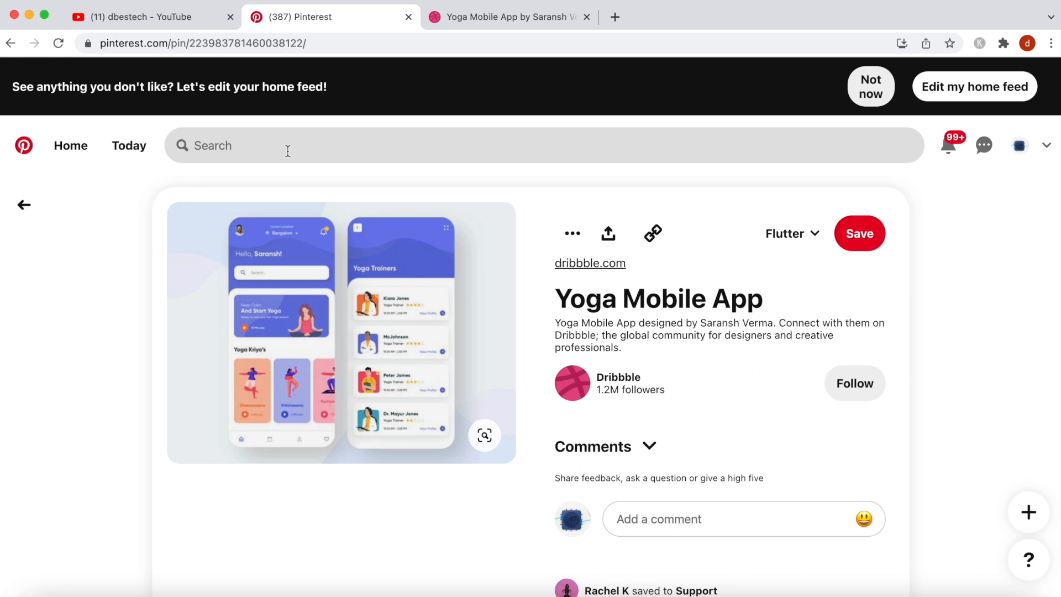
- Rerun the recent Pinterest search "mobile button ui" and look through the results
{"action": "left_click", "coordinate": [288, 150]}
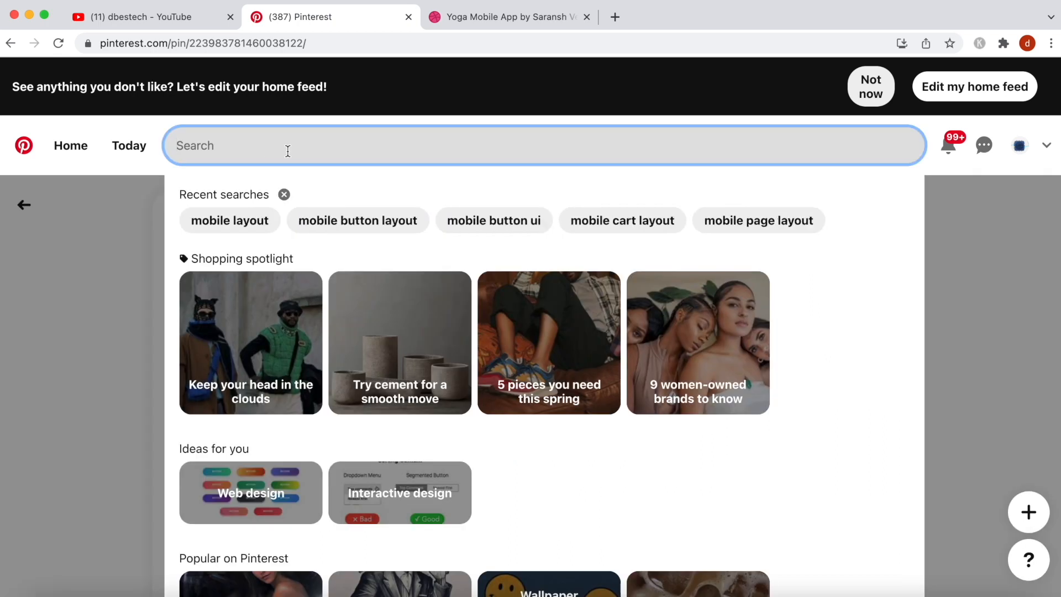
{"action": "mouse_move", "coordinate": [505, 220]}
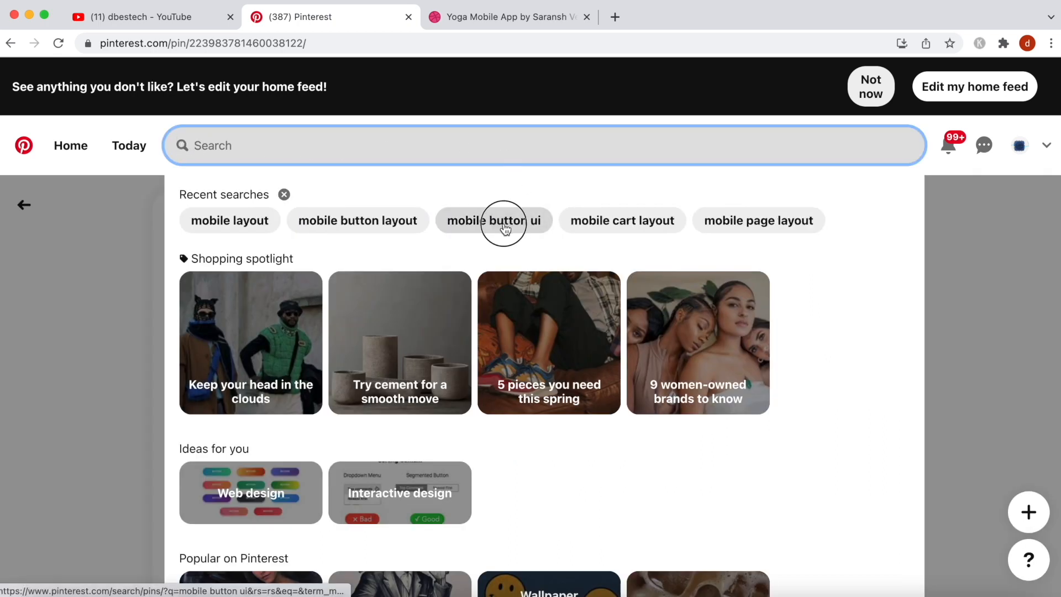
{"action": "left_click", "coordinate": [504, 220]}
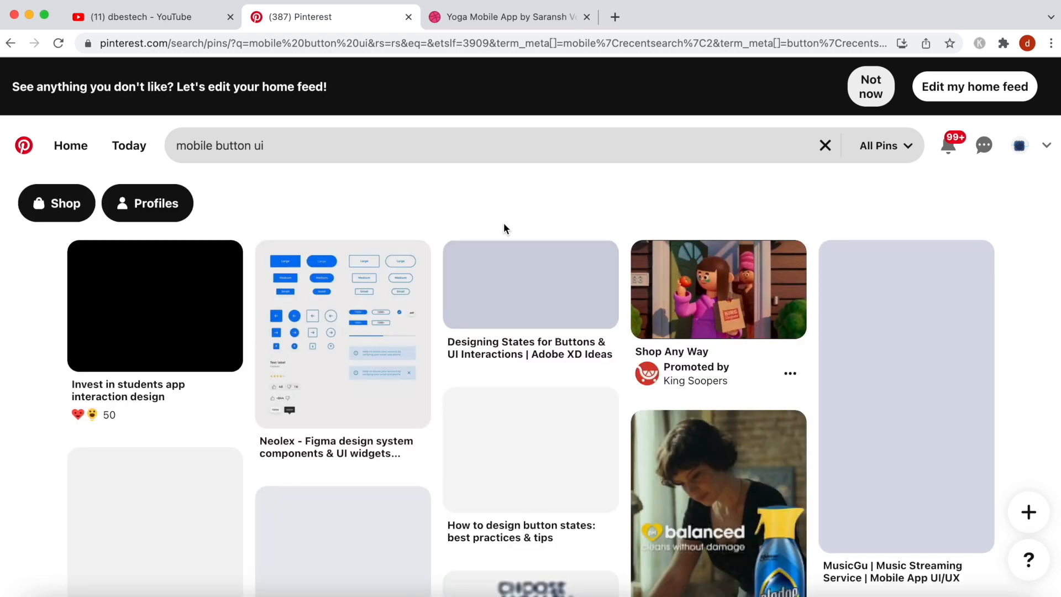
{"action": "scroll", "scroll_direction": "down", "scroll_amount": 3}
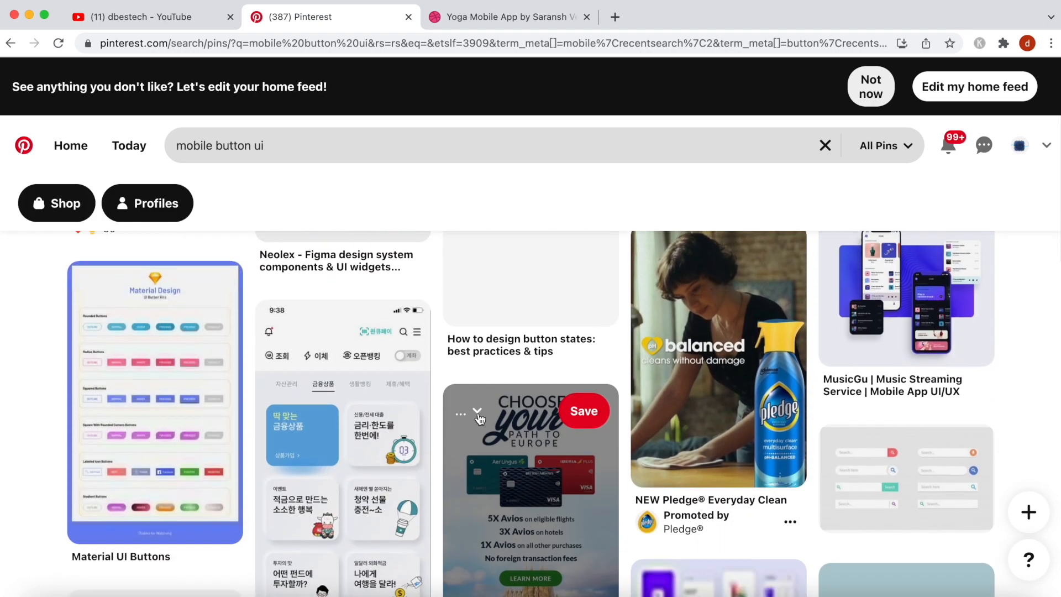
{"action": "scroll", "scroll_direction": "down", "scroll_amount": 3}
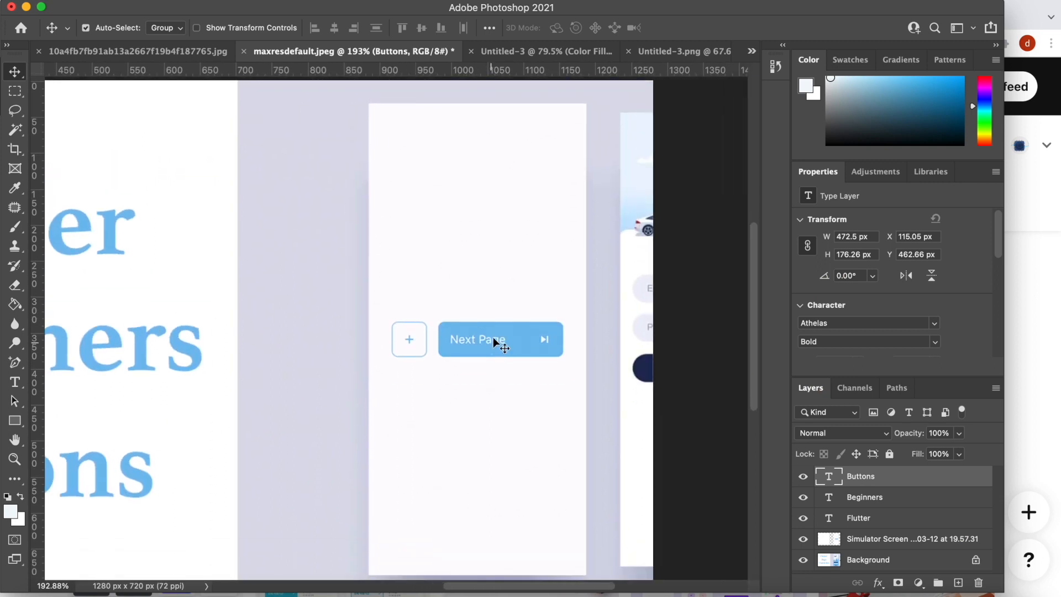
{"action": "mouse_move", "coordinate": [430, 266]}
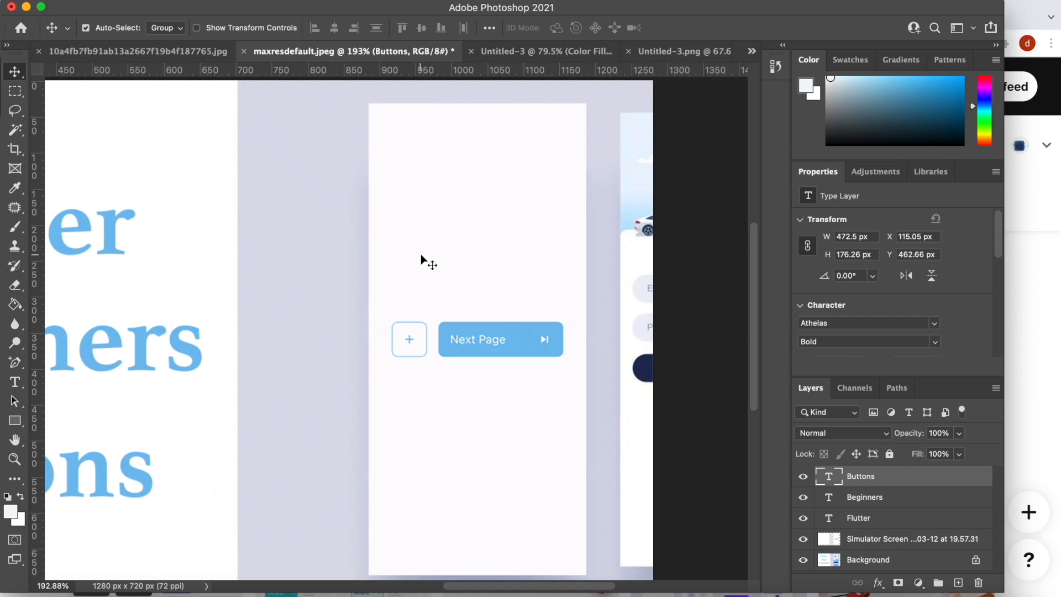